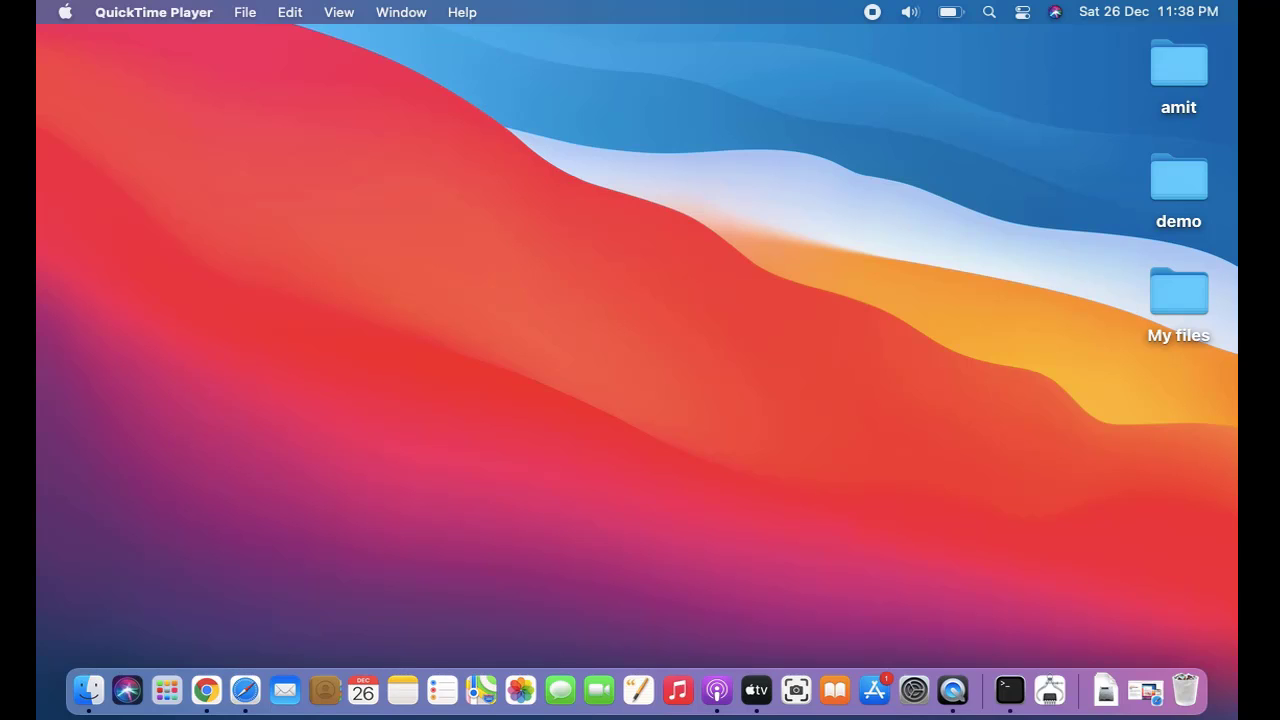
mouse_move(1205, 477)
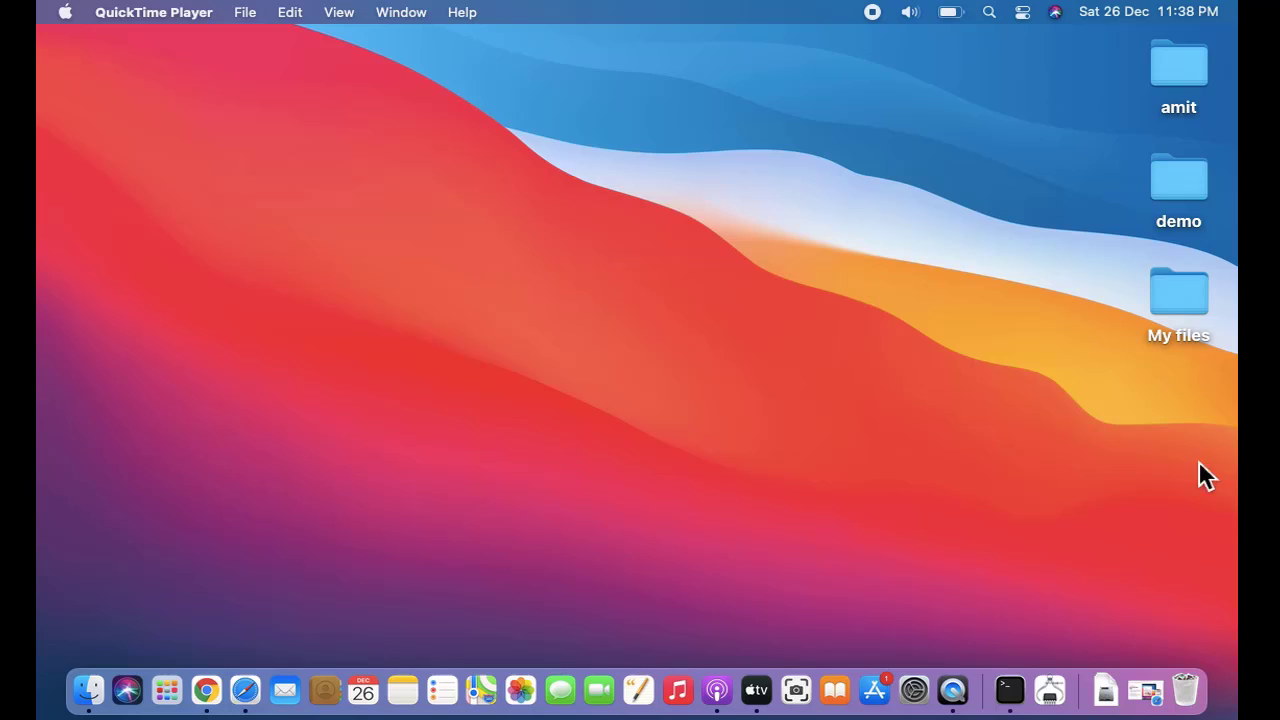
mouse_move(585, 330)
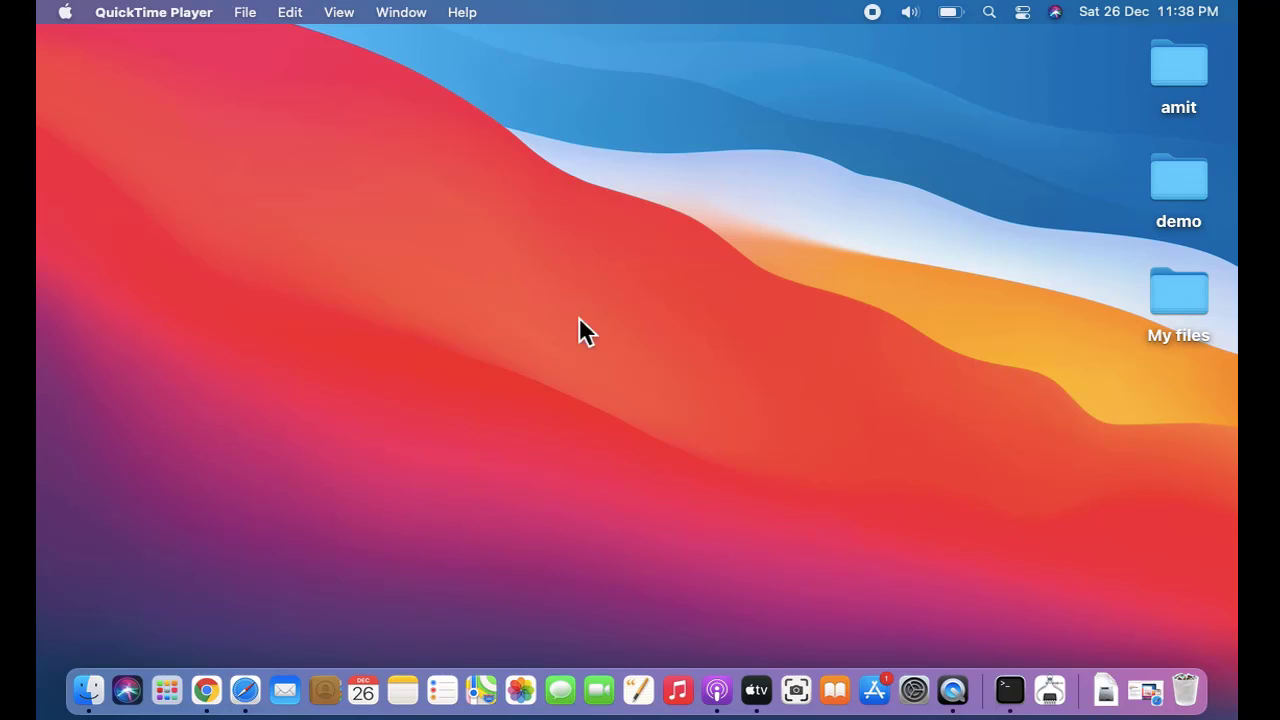
mouse_move(1128, 520)
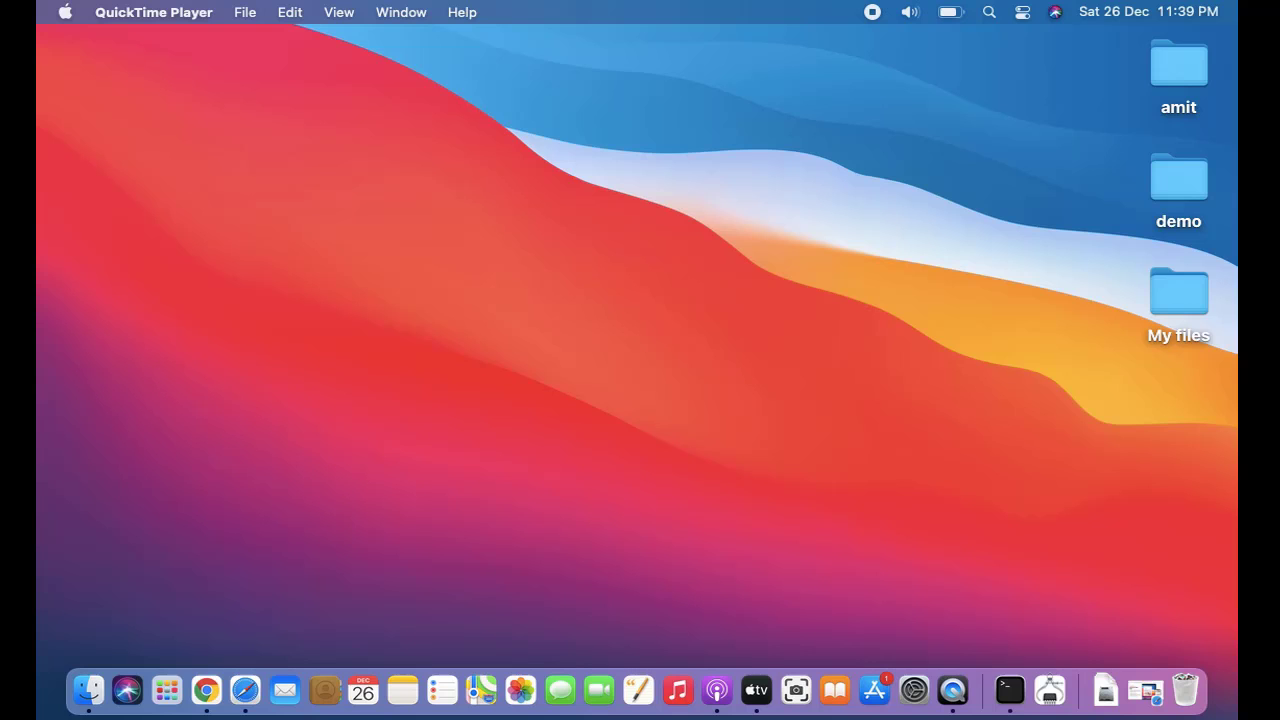
mouse_move(978, 645)
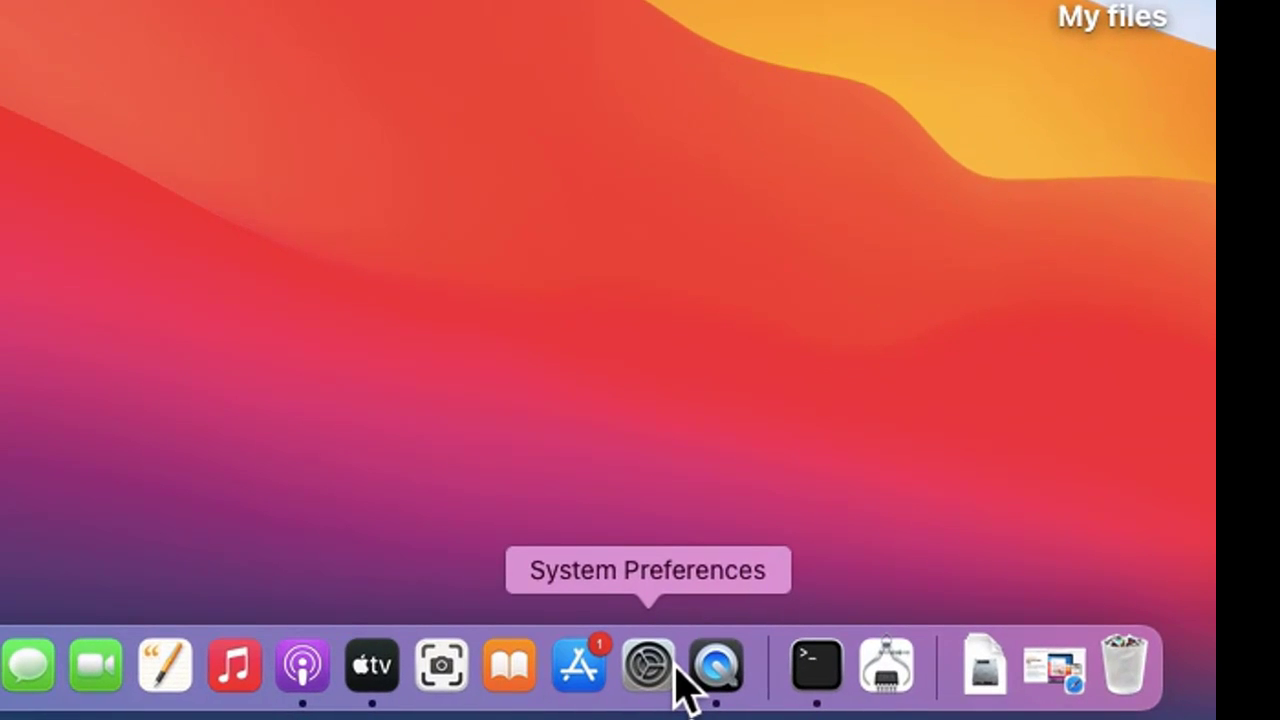
Launch System Preferences and open the Apple ID pane showing apps that use iCloud
left_click(647, 665)
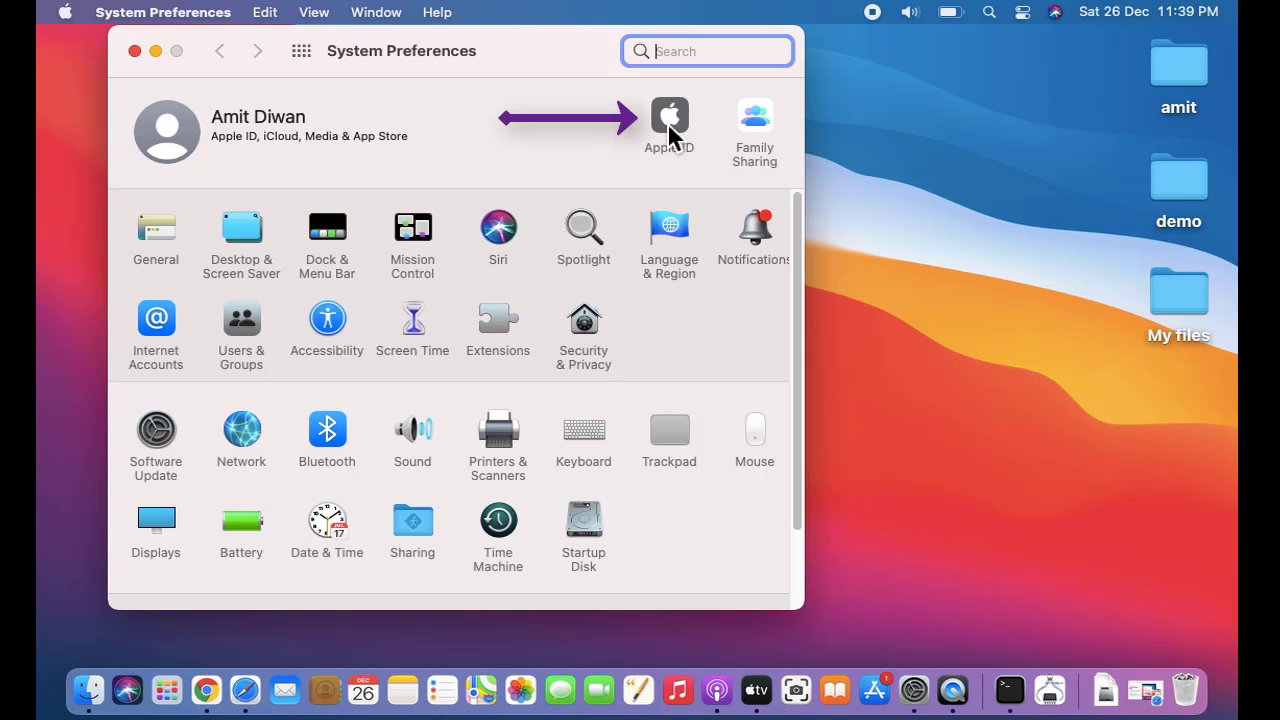
left_click(668, 115)
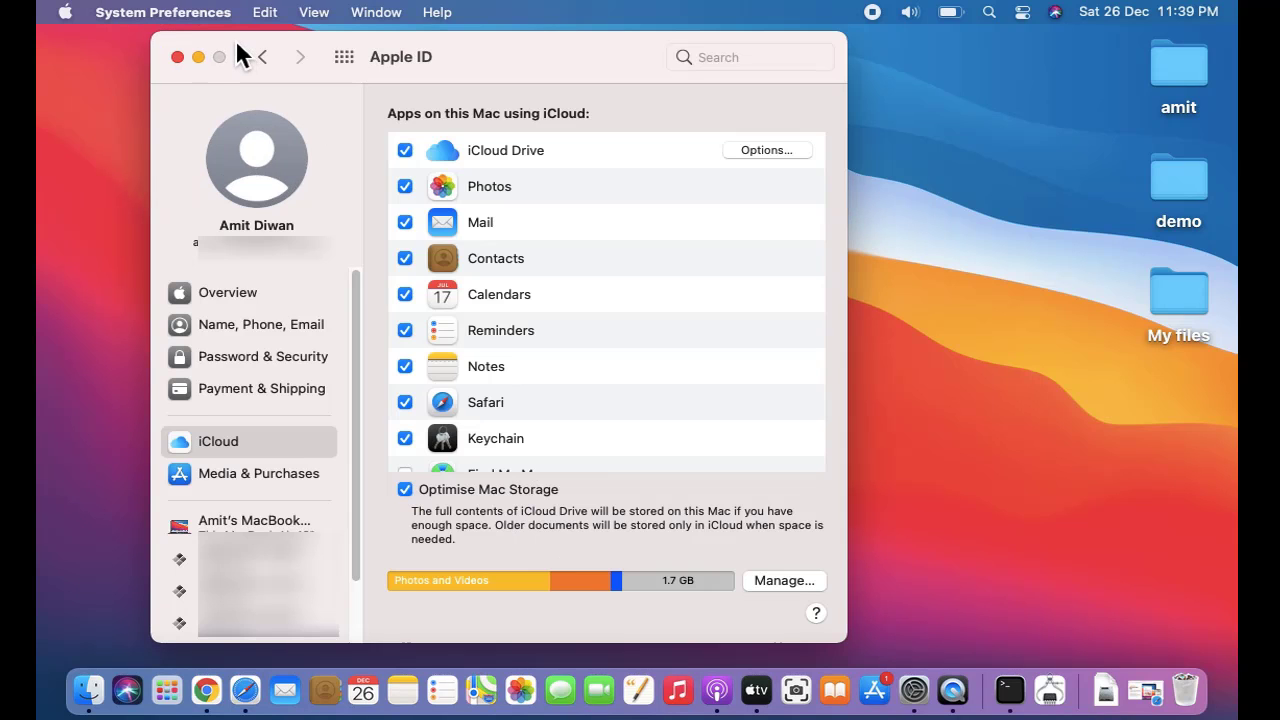
mouse_move(890, 418)
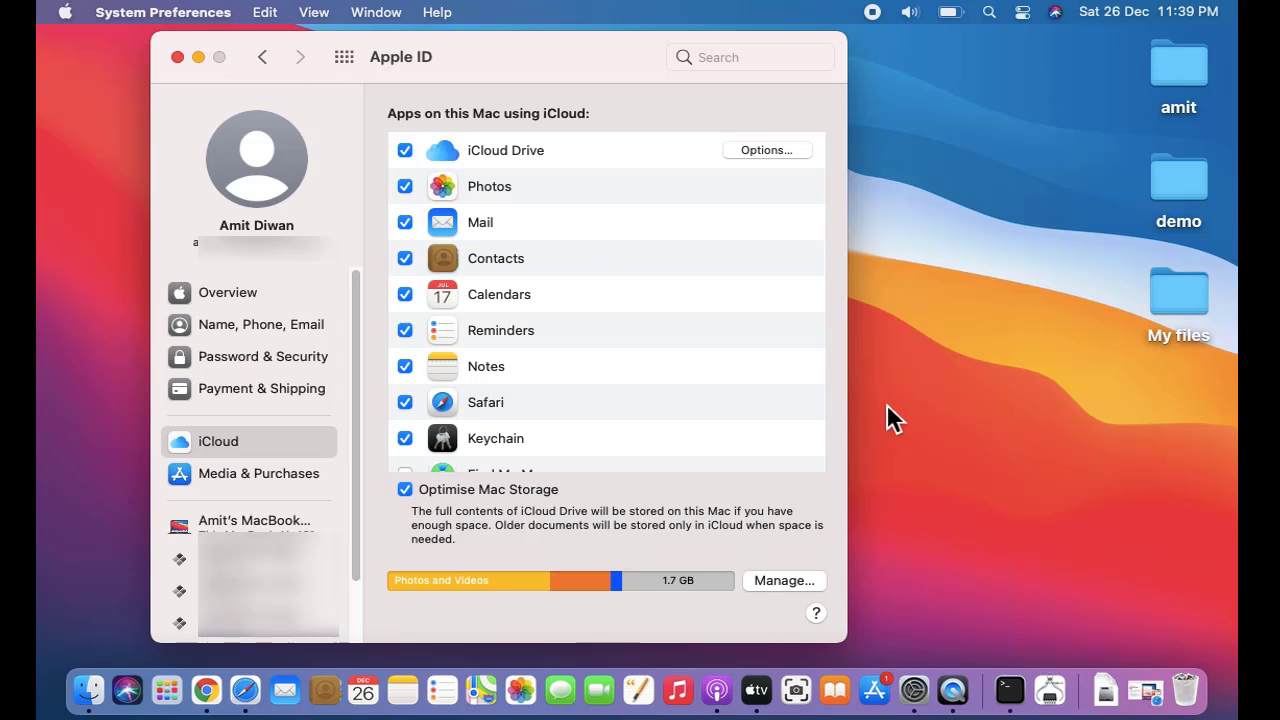
mouse_move(346, 270)
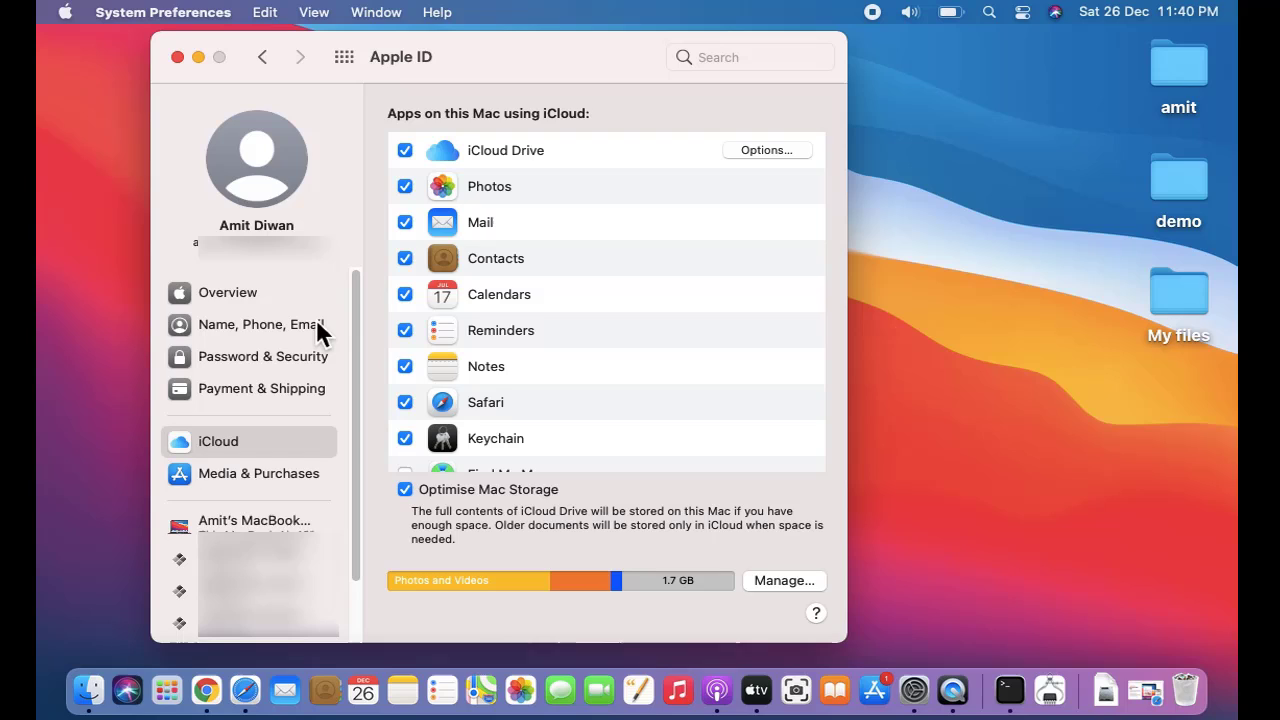
mouse_move(595, 140)
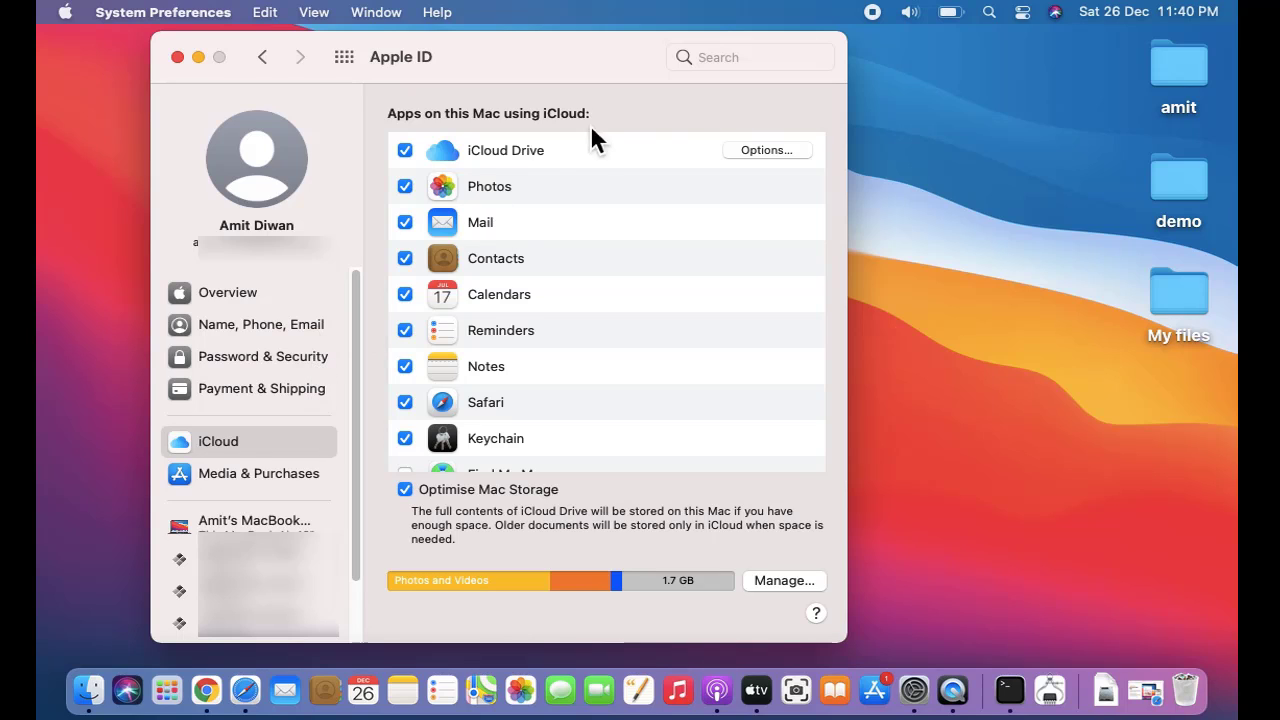
mouse_move(630, 130)
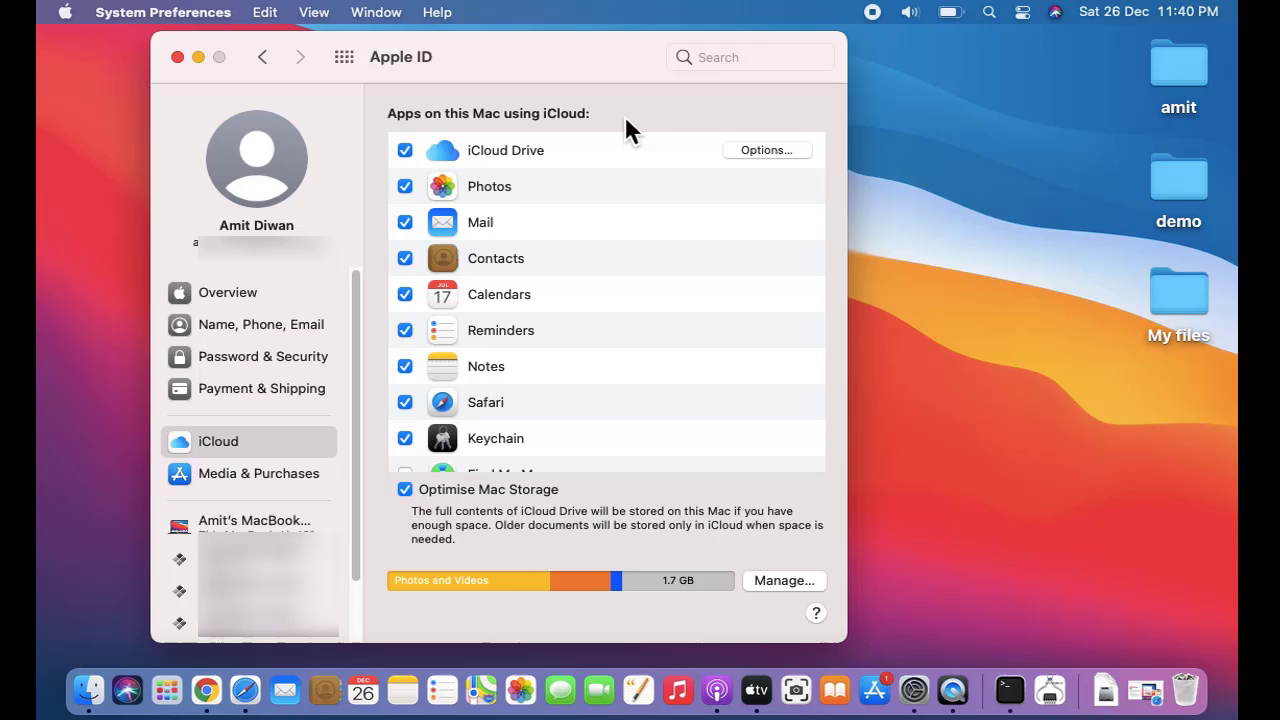
mouse_move(592, 470)
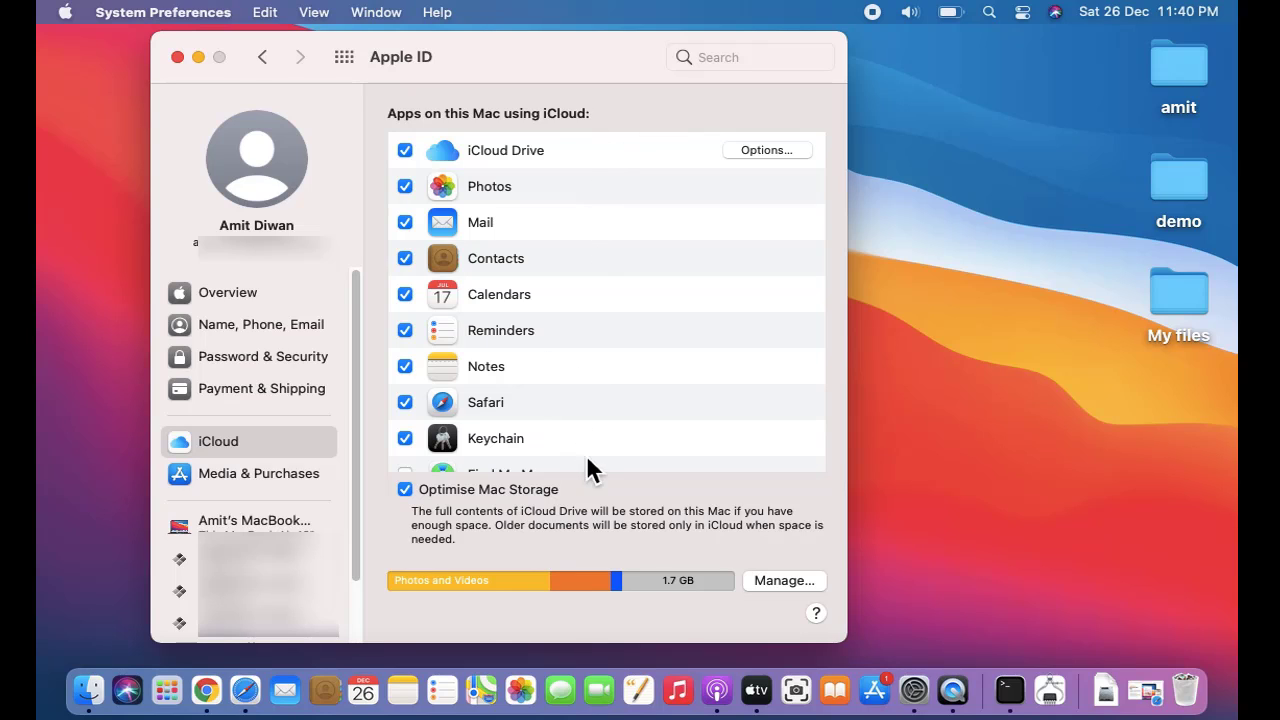
mouse_move(595, 555)
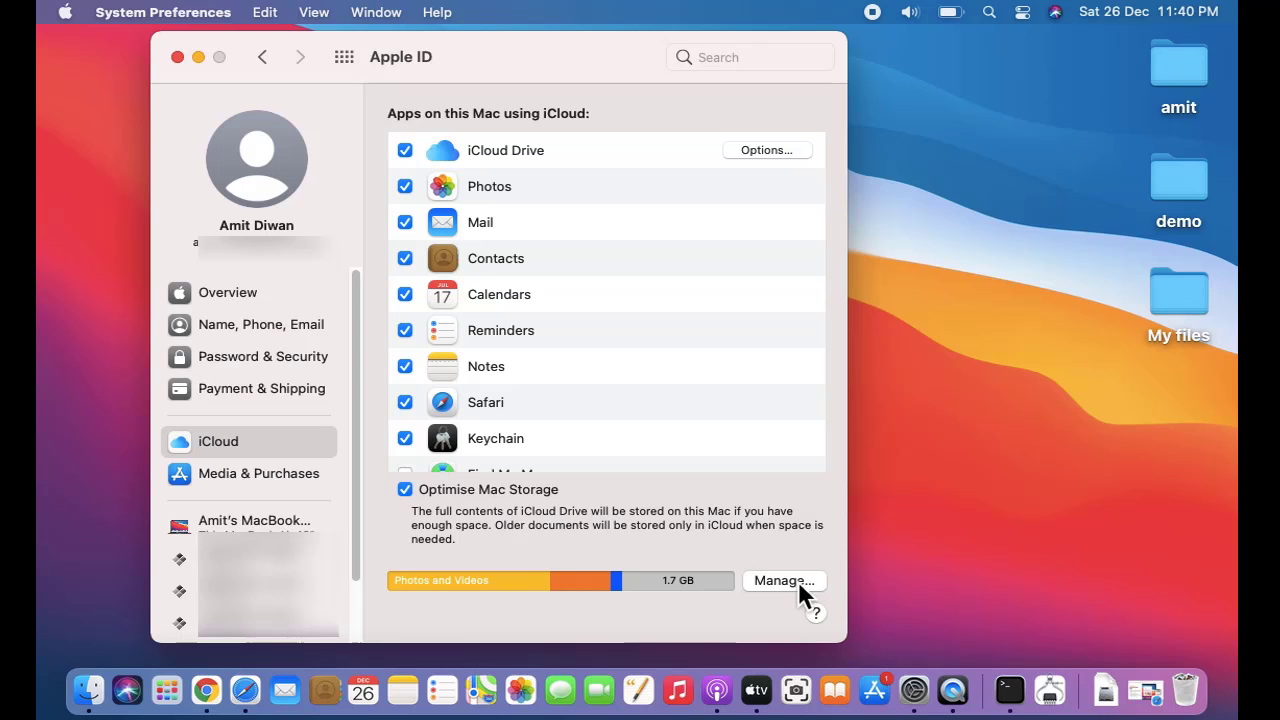
left_click(784, 581)
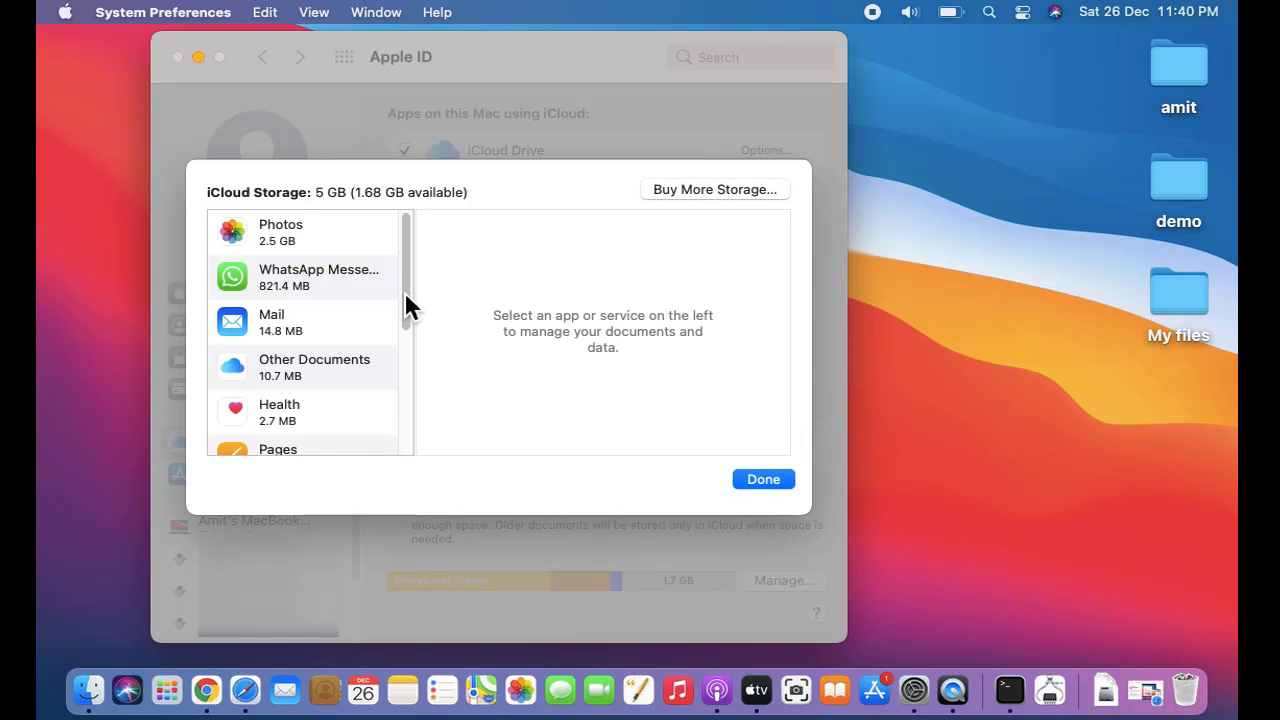
scroll("down", 3)
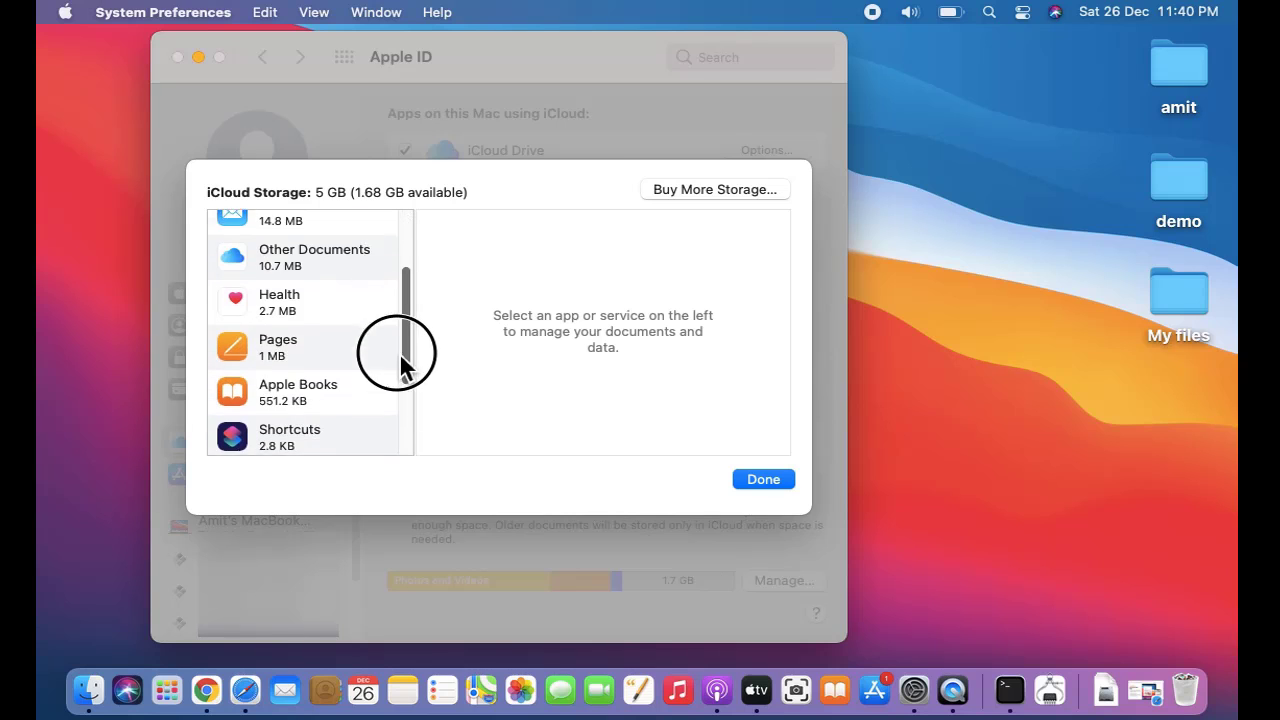
scroll("up", 3)
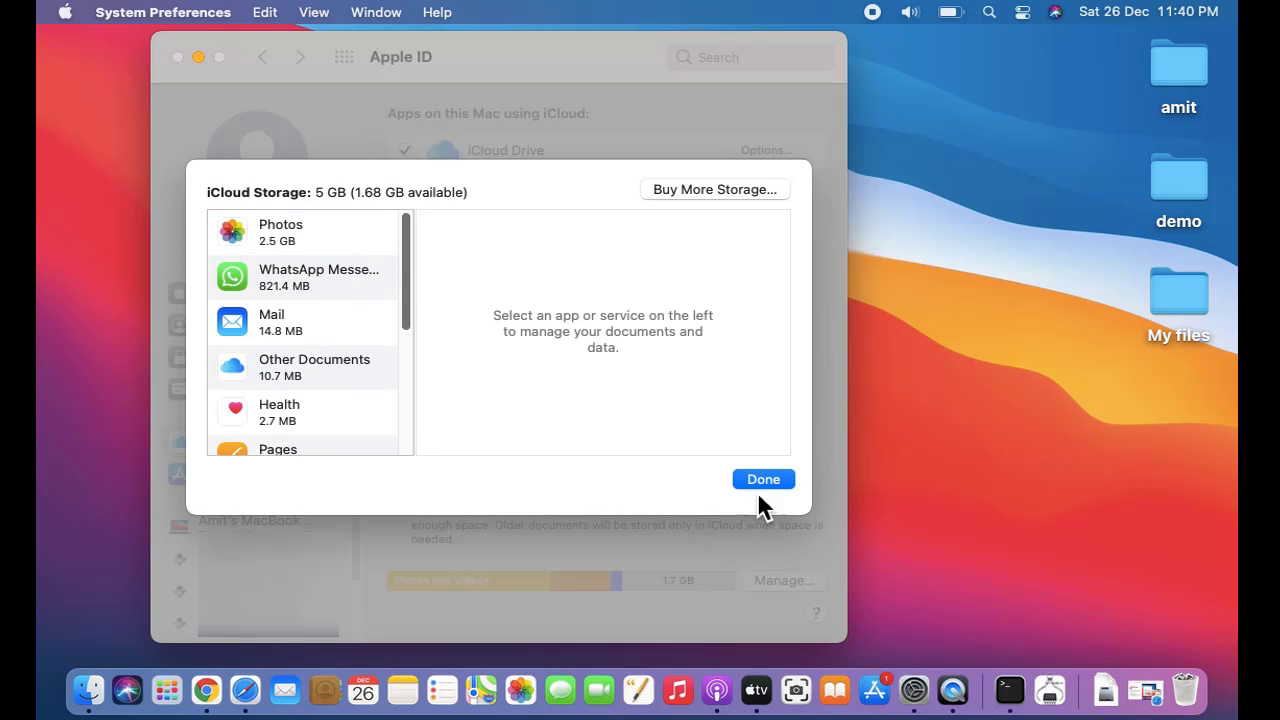
left_click(763, 479)
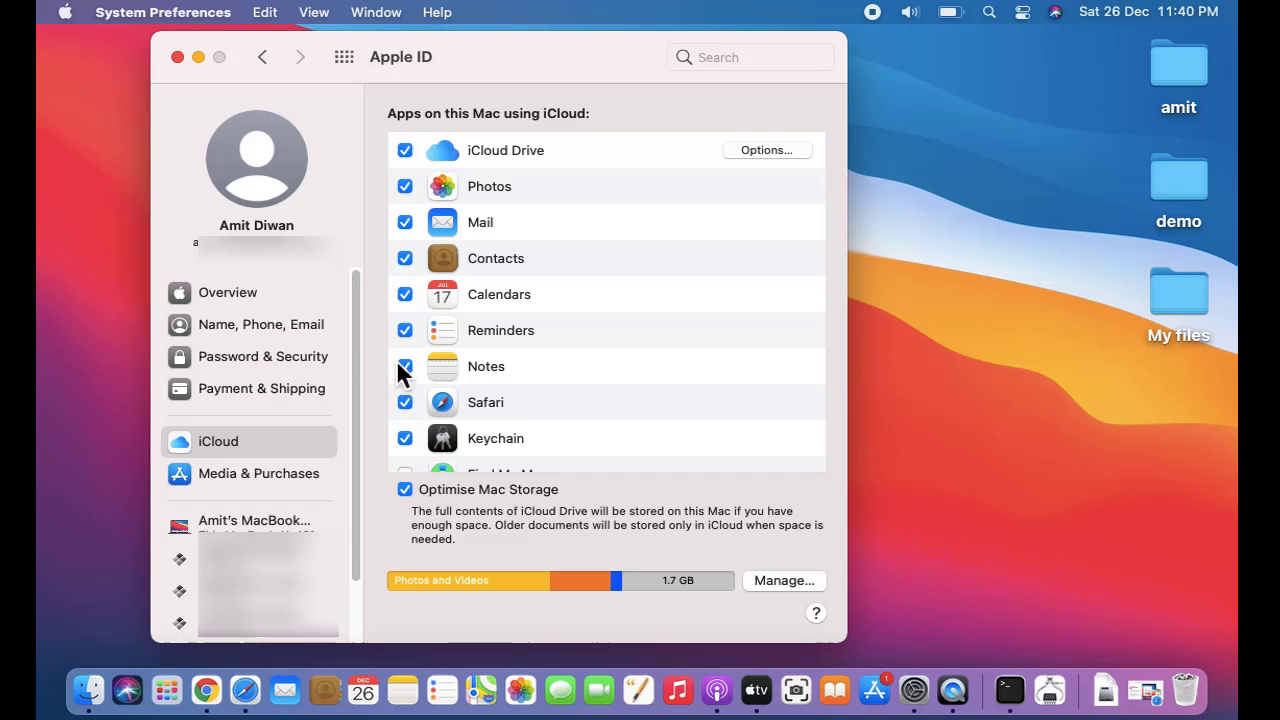
mouse_move(280, 490)
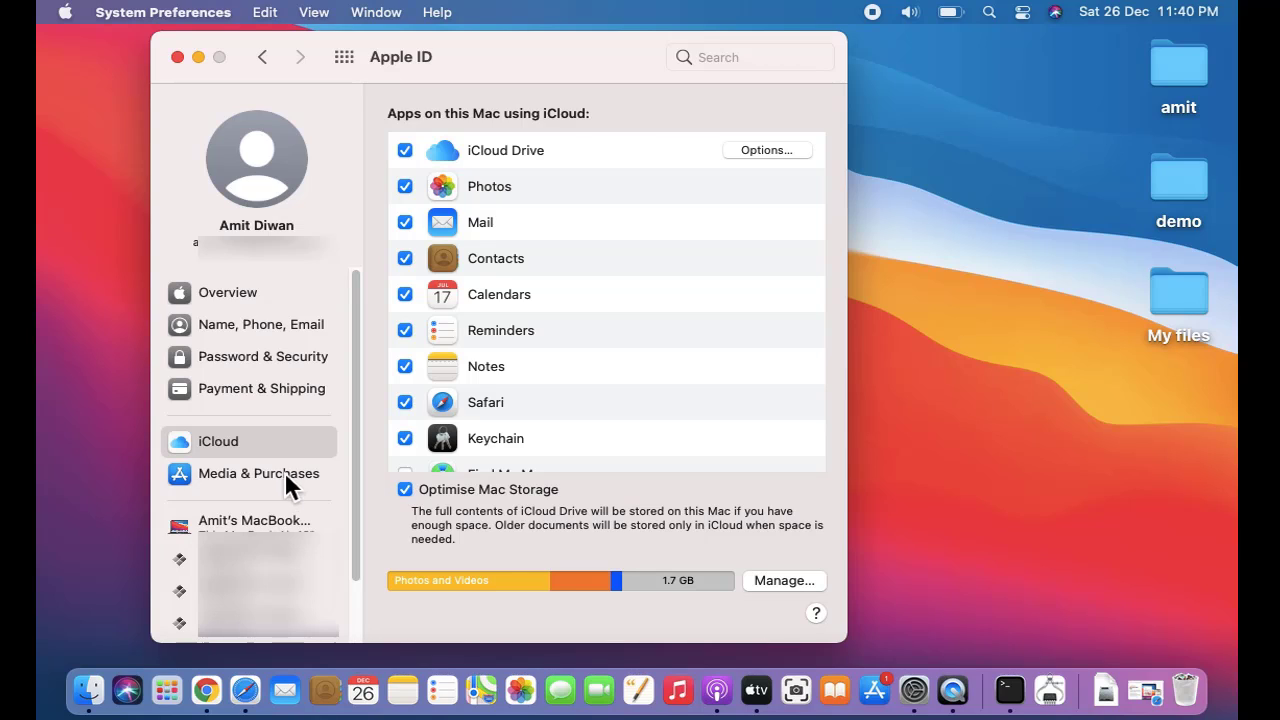
mouse_move(335, 456)
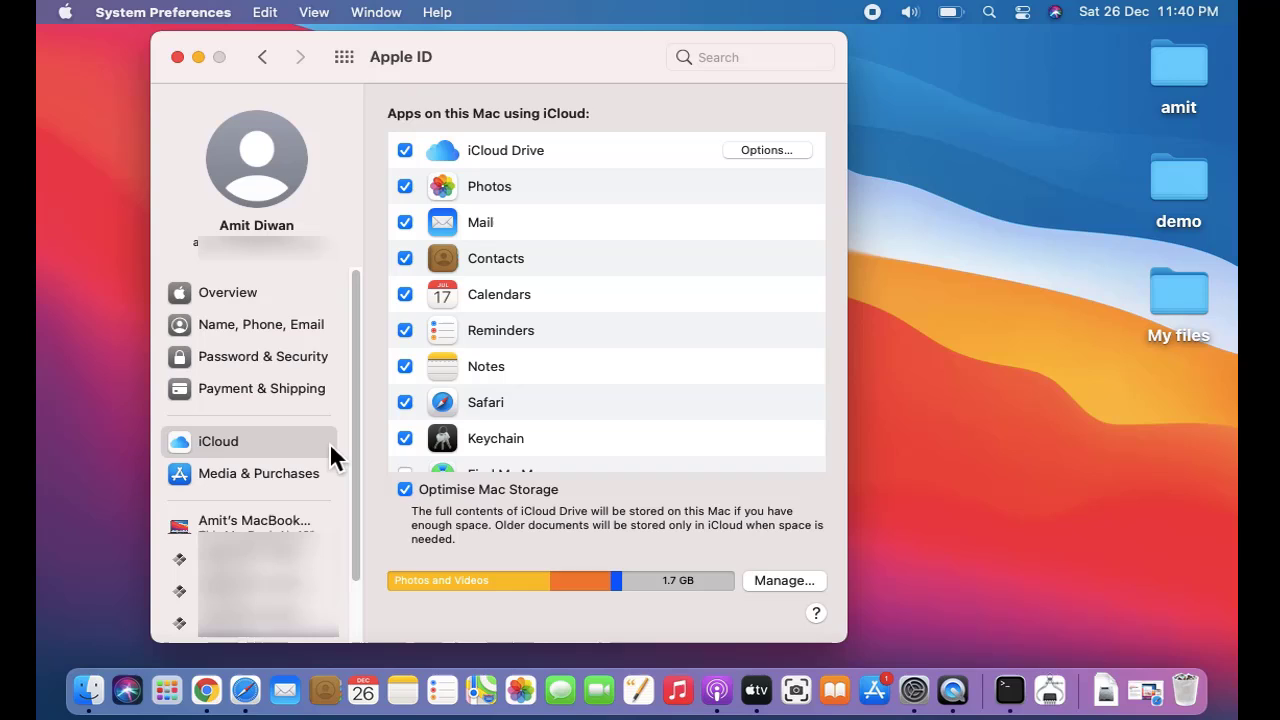